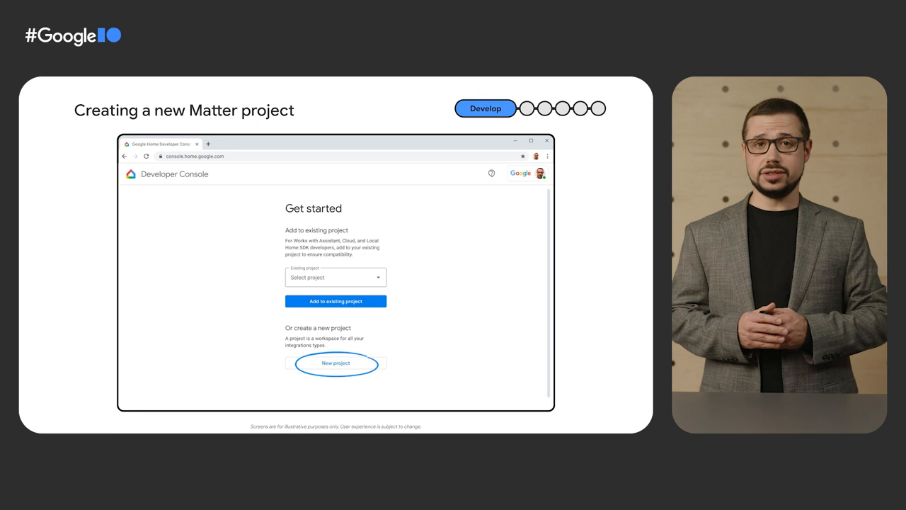
Create a new project named ACME Smart Home and reach its Matter resources page.
left_click(335, 363)
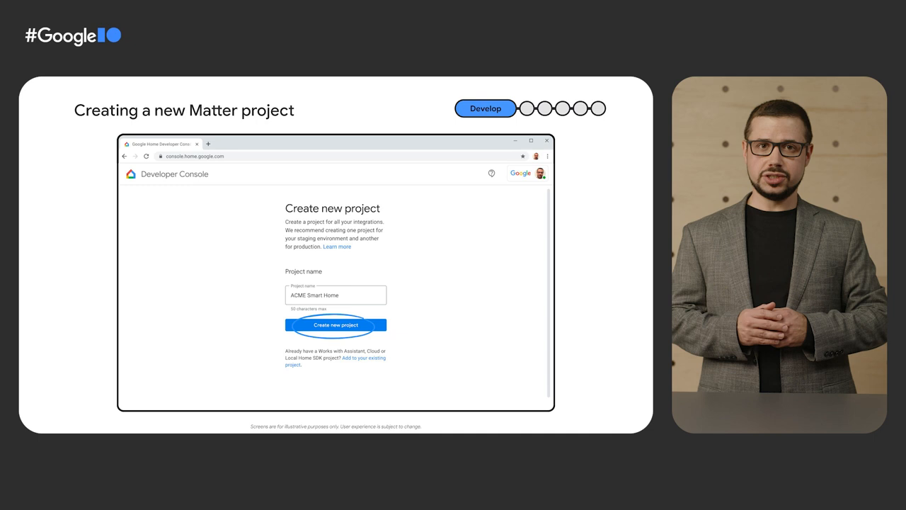
left_click(336, 324)
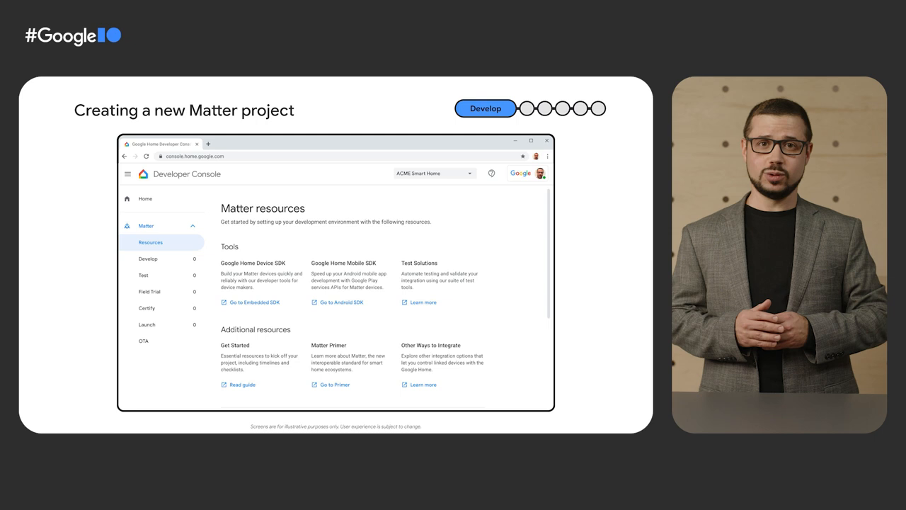
Submit a Matter integration for the ACME light bulb as a Light device with vendor and product IDs.
left_click(147, 258)
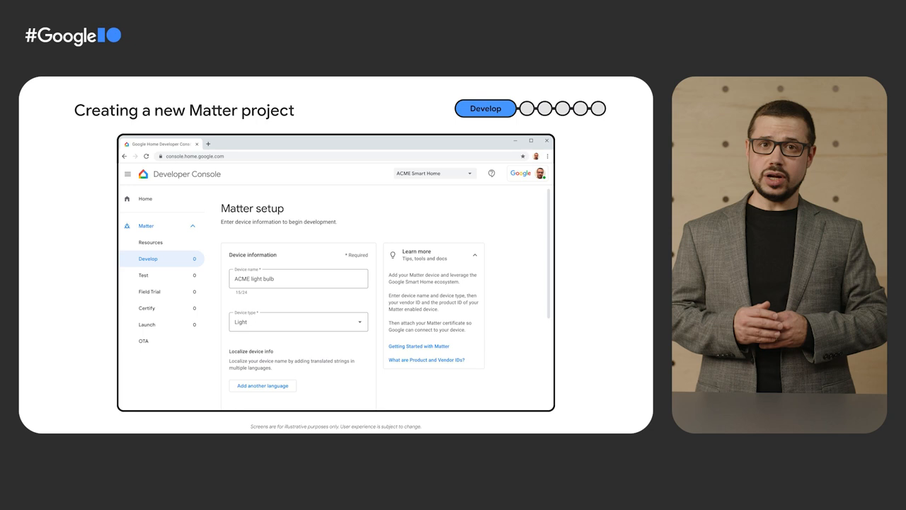
scroll("down", 3)
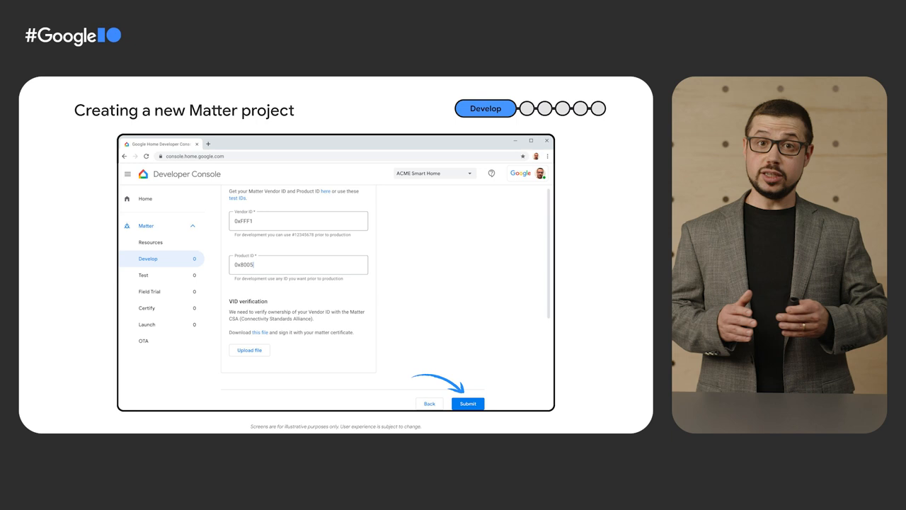
left_click(467, 402)
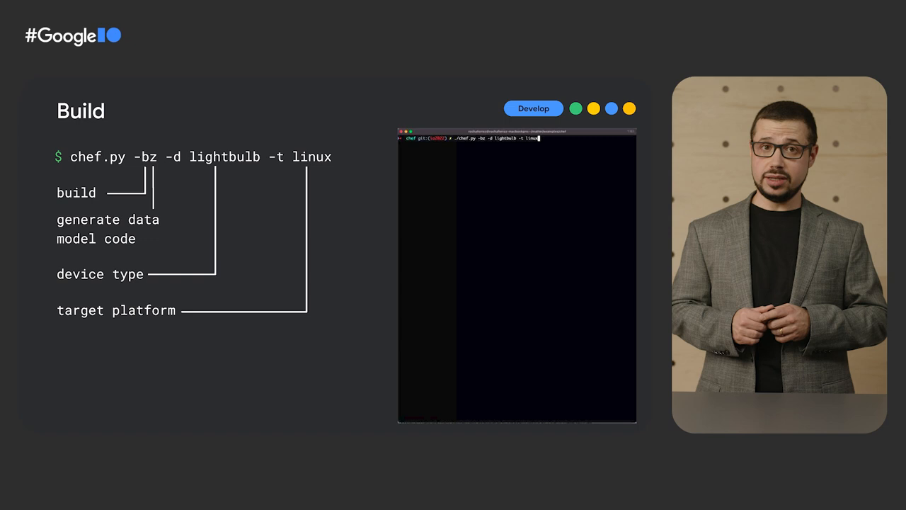
Run chef.py -bz -d lightbulb -t linux to build the lightbulb example for Linux.
key("right")
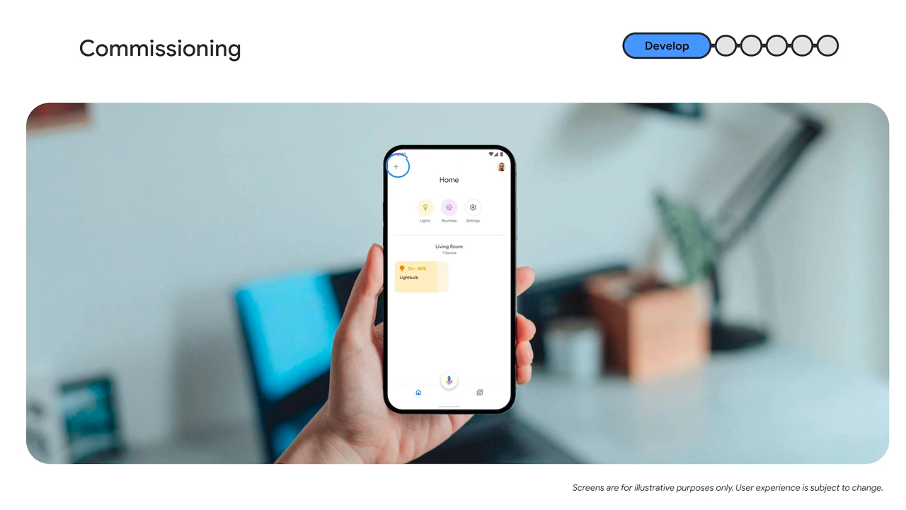
Add a new device to the home and confirm setting up the found Lightbulb.
left_click(397, 166)
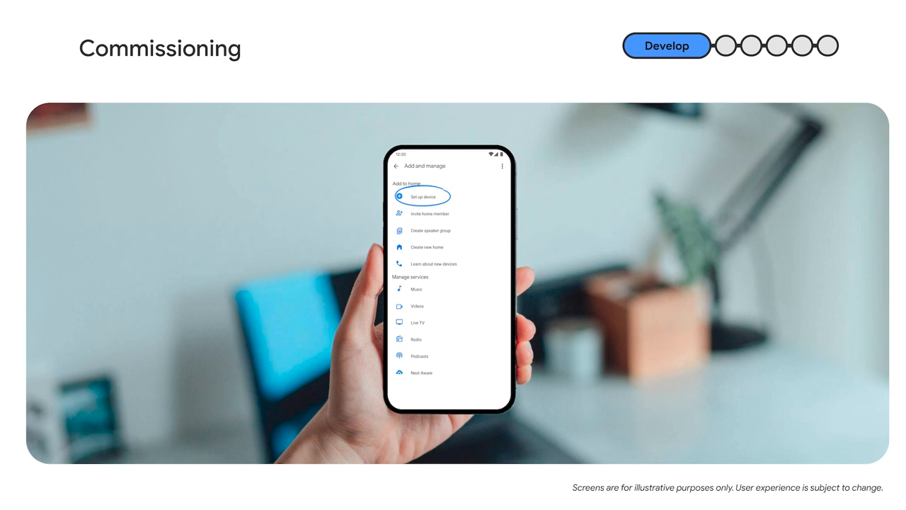
left_click(422, 195)
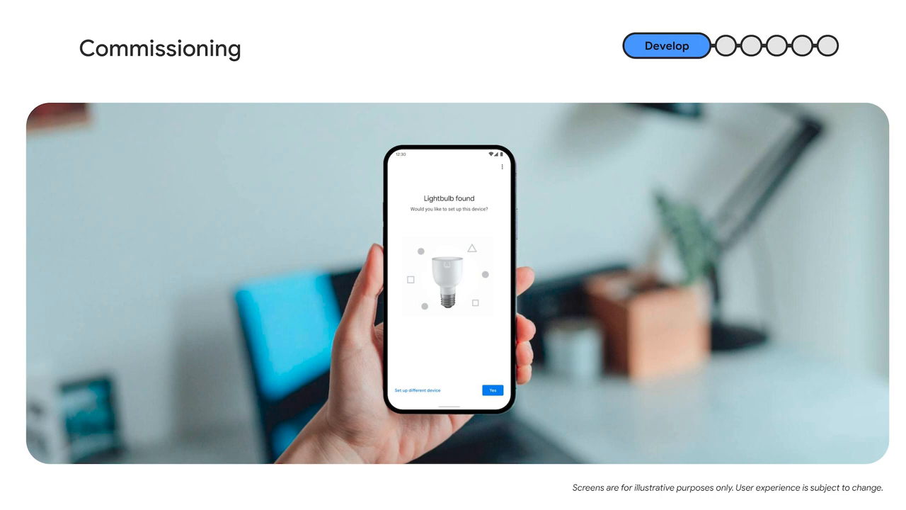
left_click(493, 391)
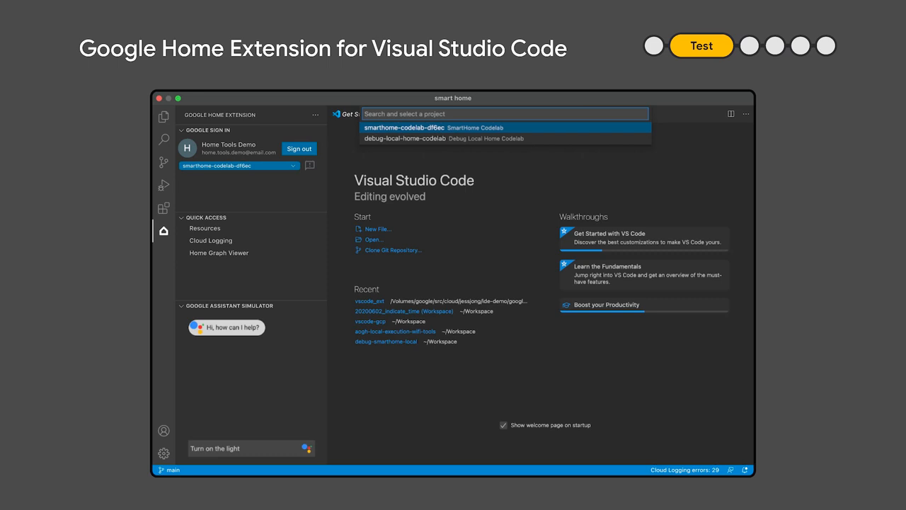
Select the smarthome-codelab-df6ec project in the Google Home Extension.
left_click(210, 240)
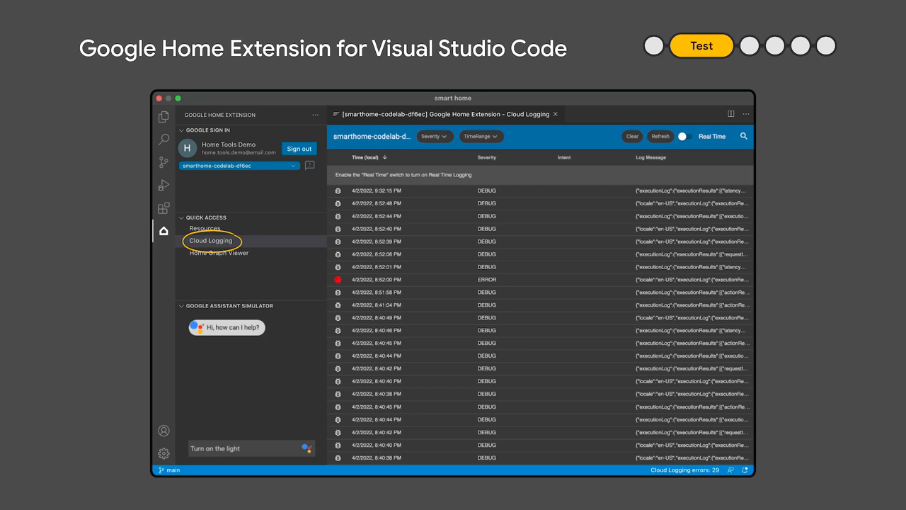
View the project's cloud logs, then bring up the Home Graph Viewer listing light123.
left_click(683, 136)
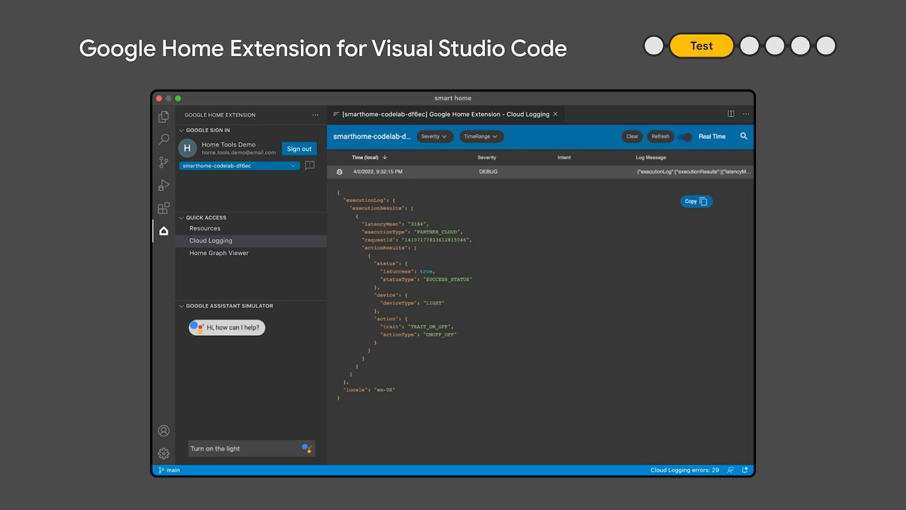
left_click(218, 252)
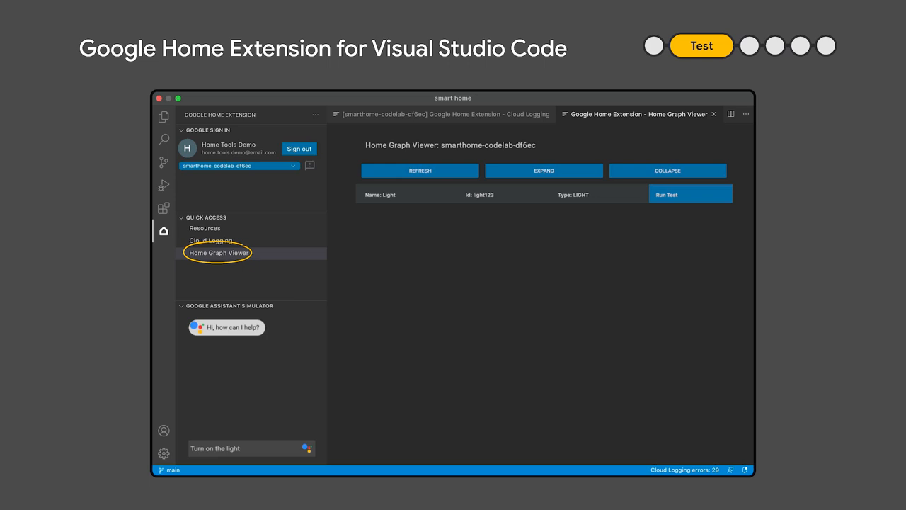
left_click(544, 170)
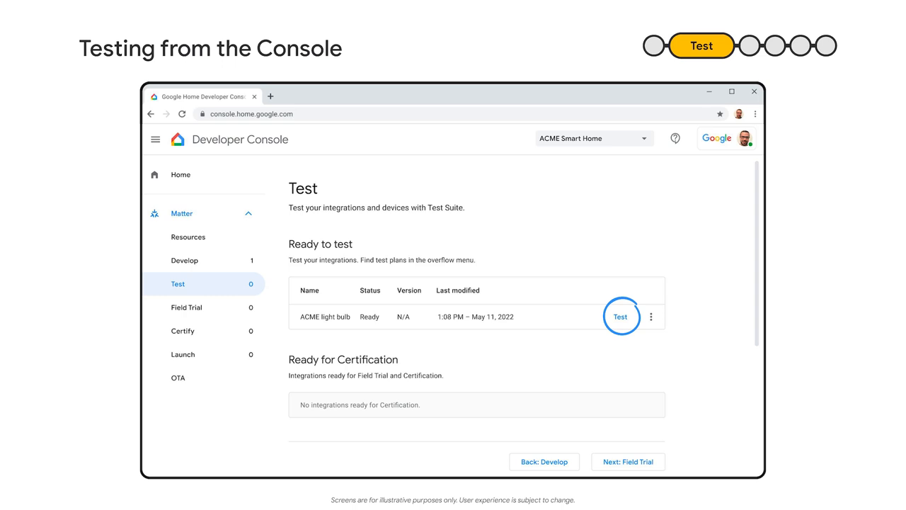
Advance to the Test Suite slide configuring a Development test named New Light Test.
left_click(620, 317)
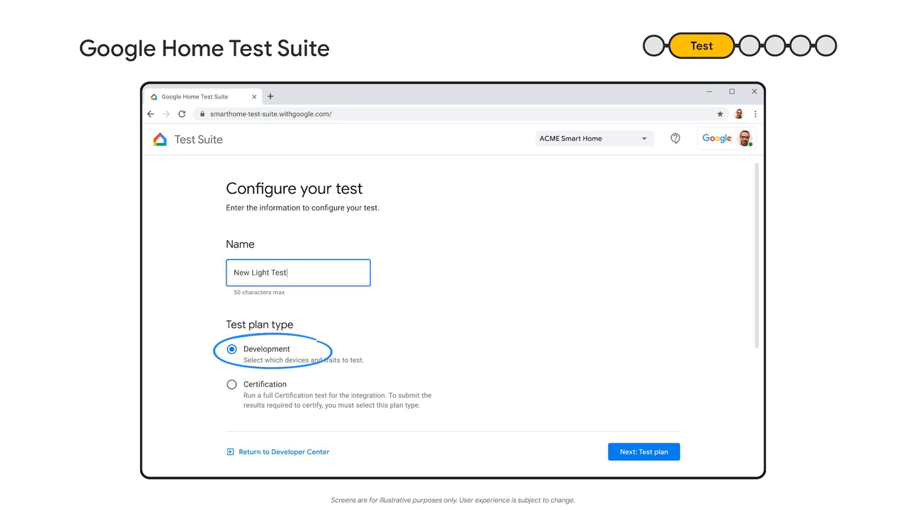
Advance to the Field Trial slide showing the ACME light bulb as Ready.
left_click(643, 450)
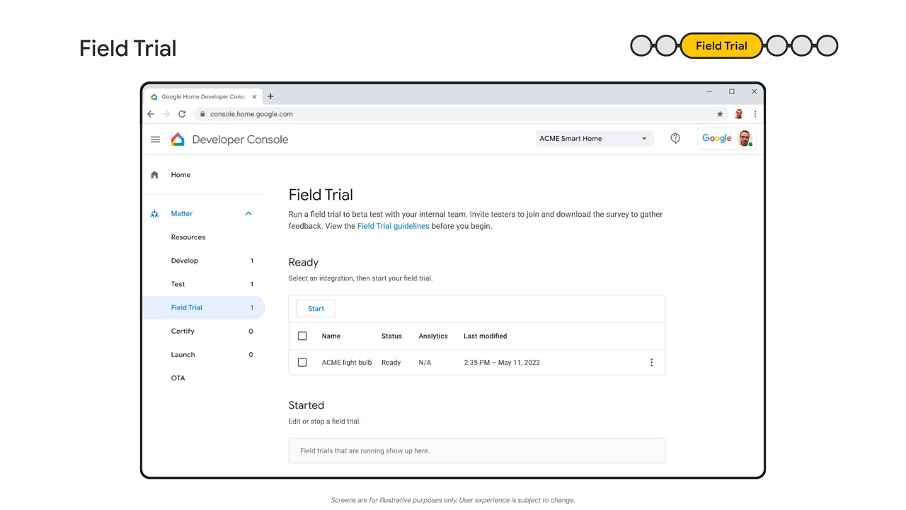
Advance to the Start field trial dialog listing tester emails for the ACME light bulb.
left_click(315, 309)
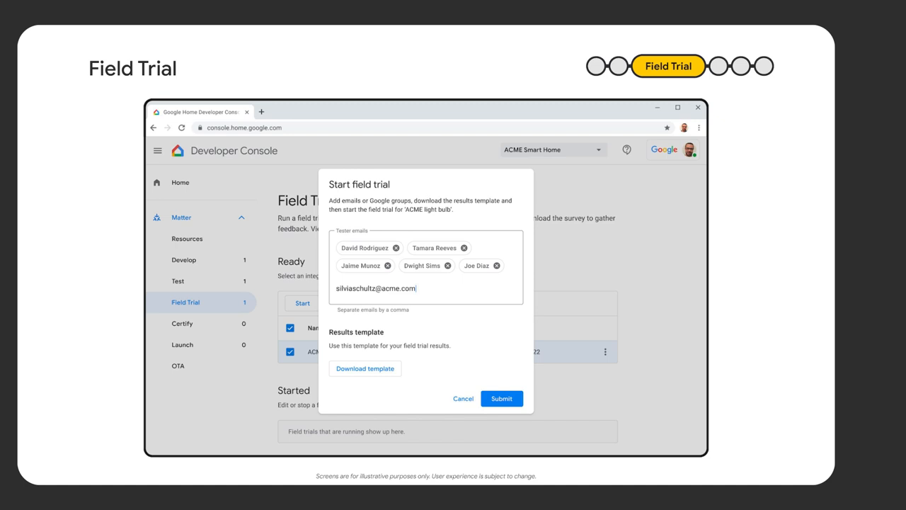
Advance to the Certify slide with ACME light bulb 1.0 ready for certification.
left_click(502, 397)
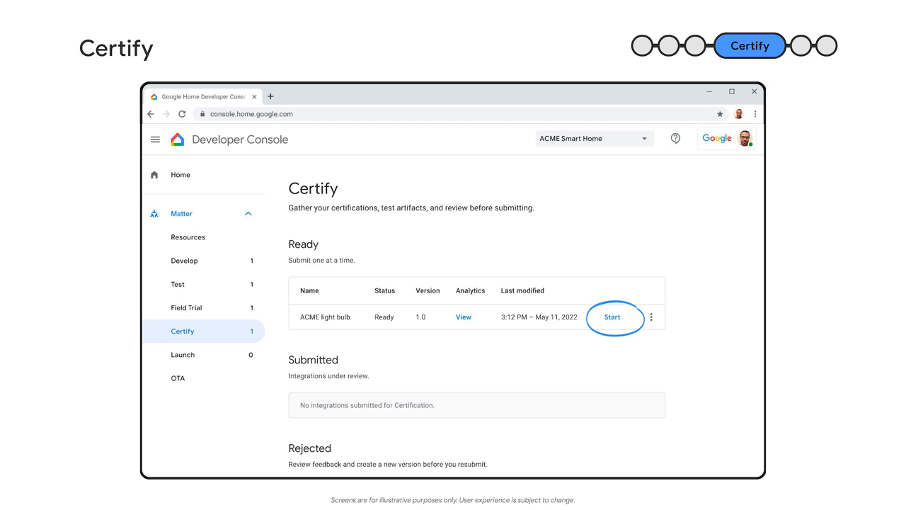
Advance through the Submit certification slide to the Launch slide showing ACME light bulb 1.0 ready.
left_click(612, 318)
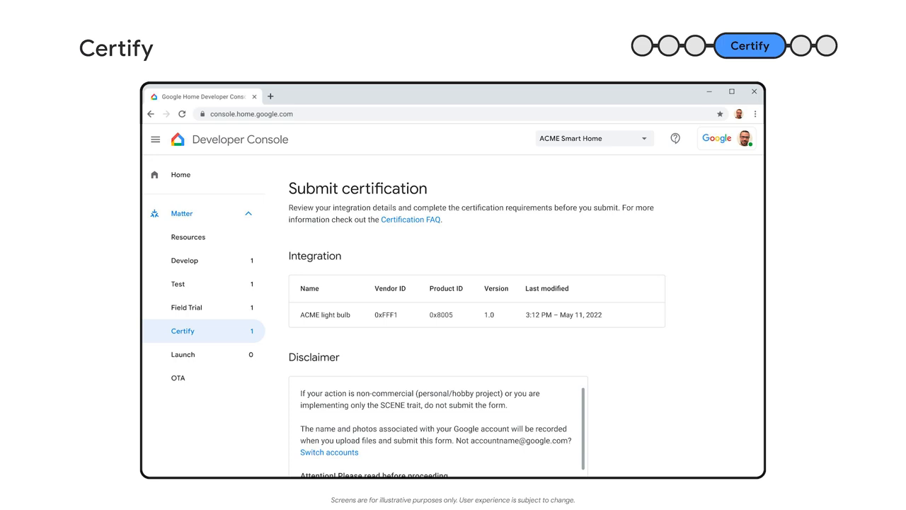
left_click(183, 354)
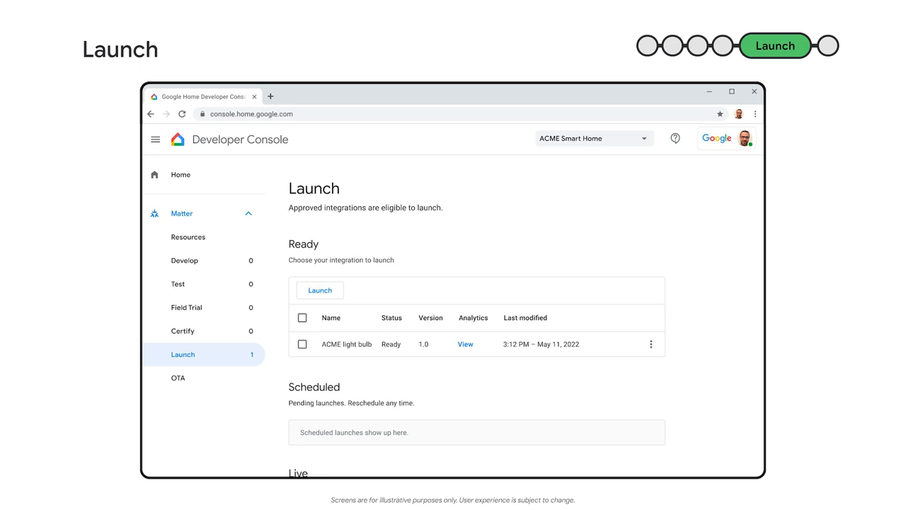
Advance to the OTA overview slide listing the ACME light bulb as a Ready device.
left_click(320, 291)
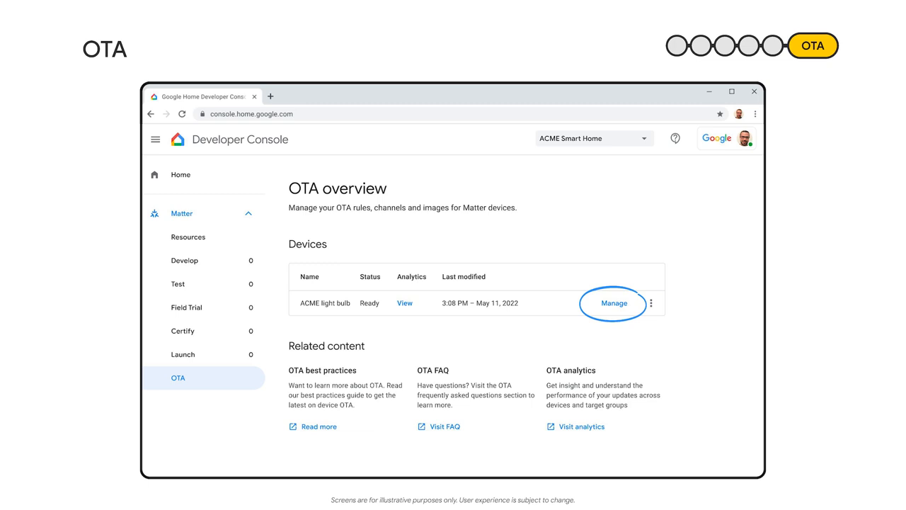
Step through OTA Rules, Images, Channels and back to Rules, ending with AlphaFW 2.7 rolling out.
left_click(613, 303)
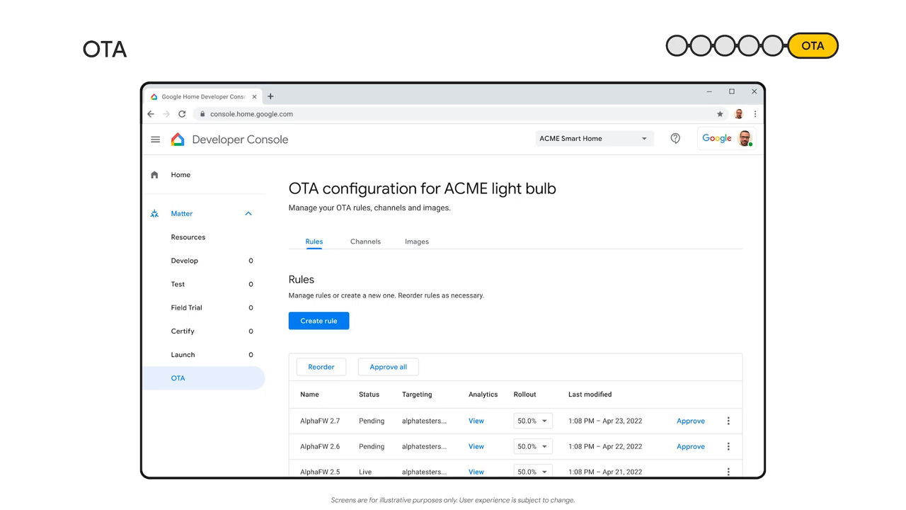
left_click(416, 241)
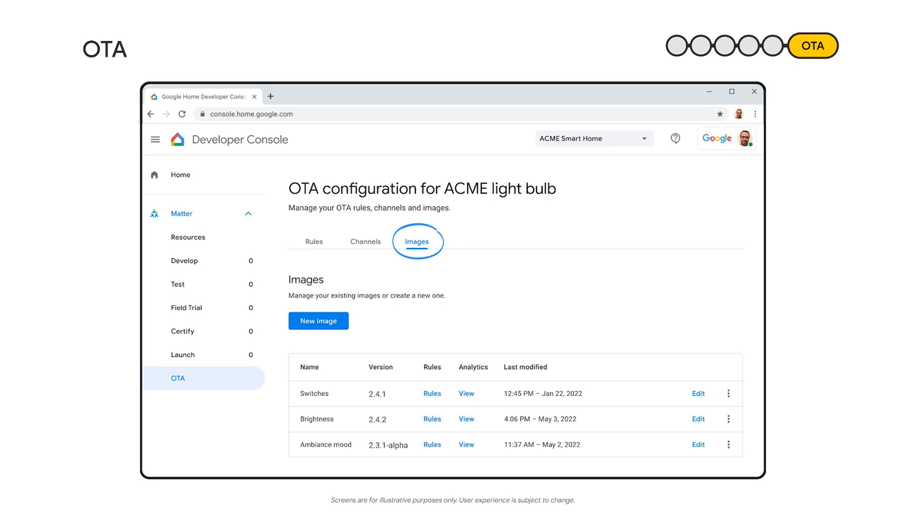
left_click(365, 240)
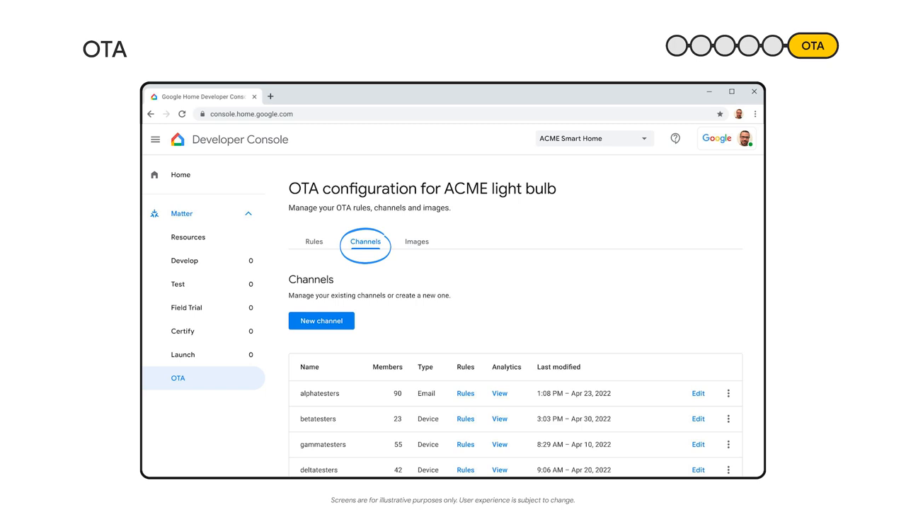
left_click(315, 240)
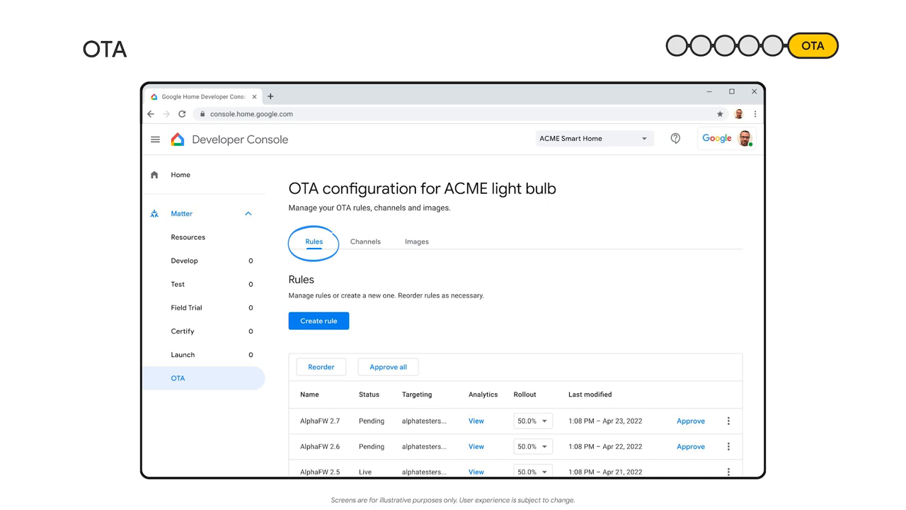
left_click(691, 421)
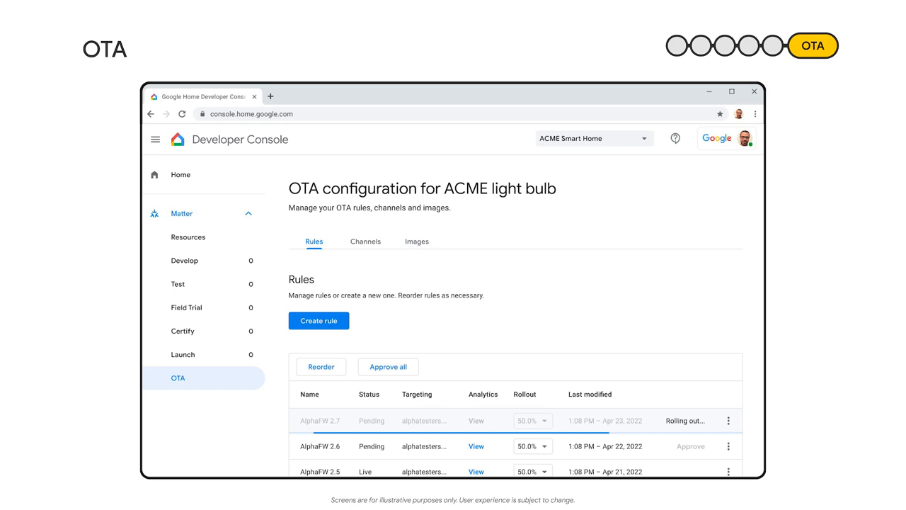